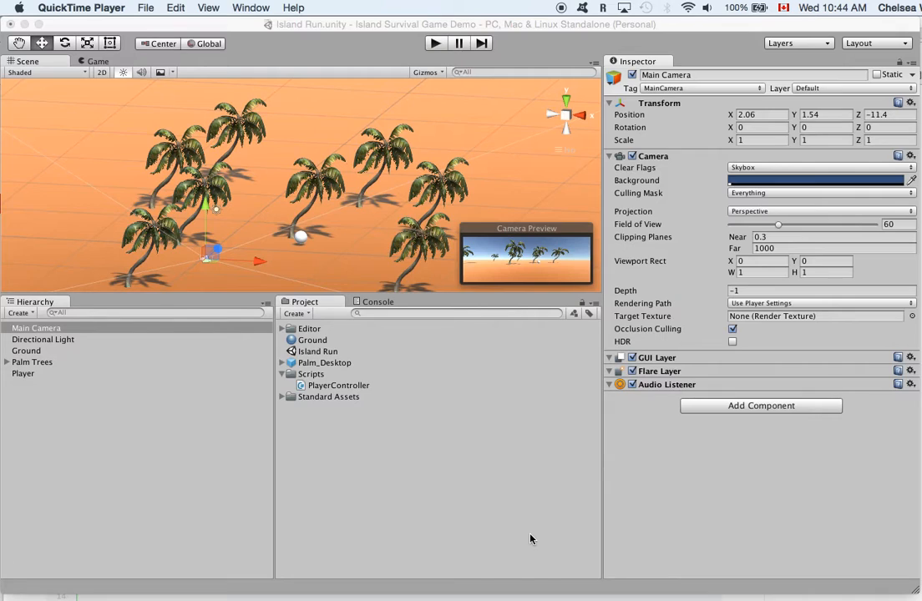
mouse_move(164, 406)
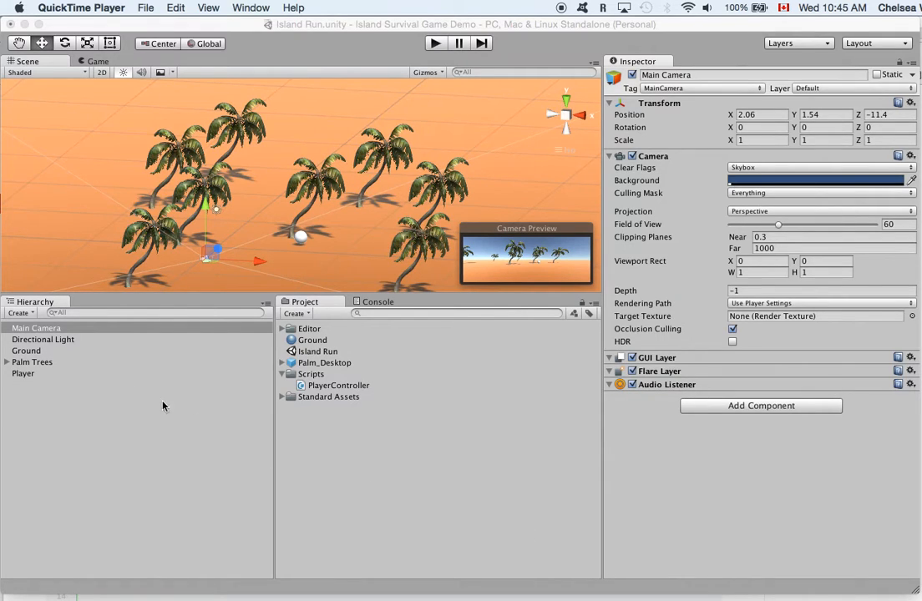
Step: Bring up the Add Component search on the Main Camera in the Inspector
click(33, 328)
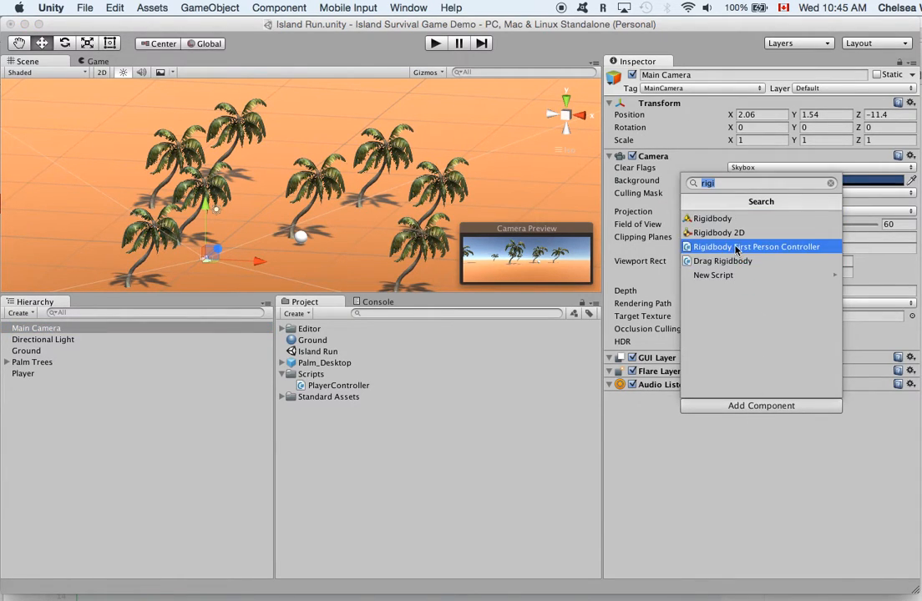
Step: Create a new C Sharp script named CameraController and attach it to the Main Camera
click(713, 276)
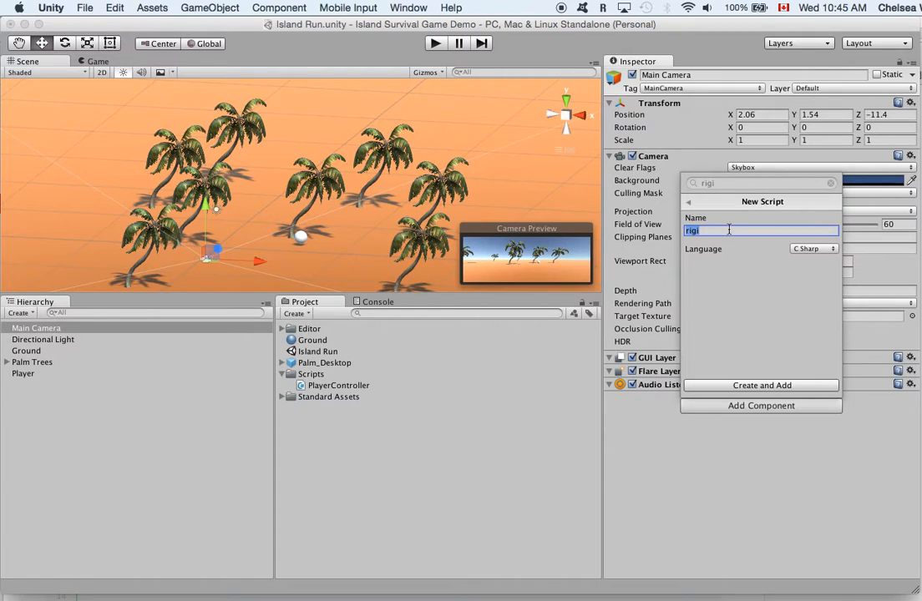
text(CameraController)
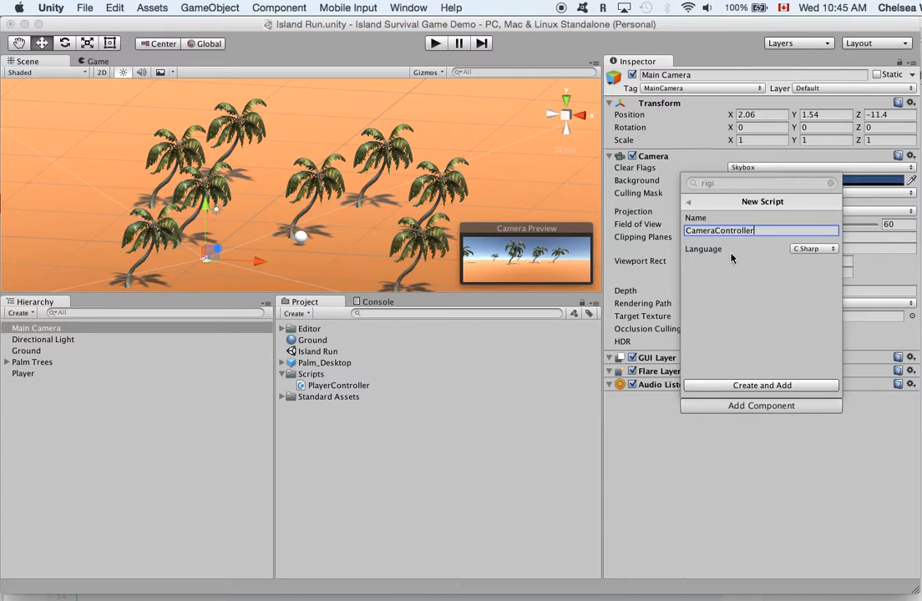
click(815, 247)
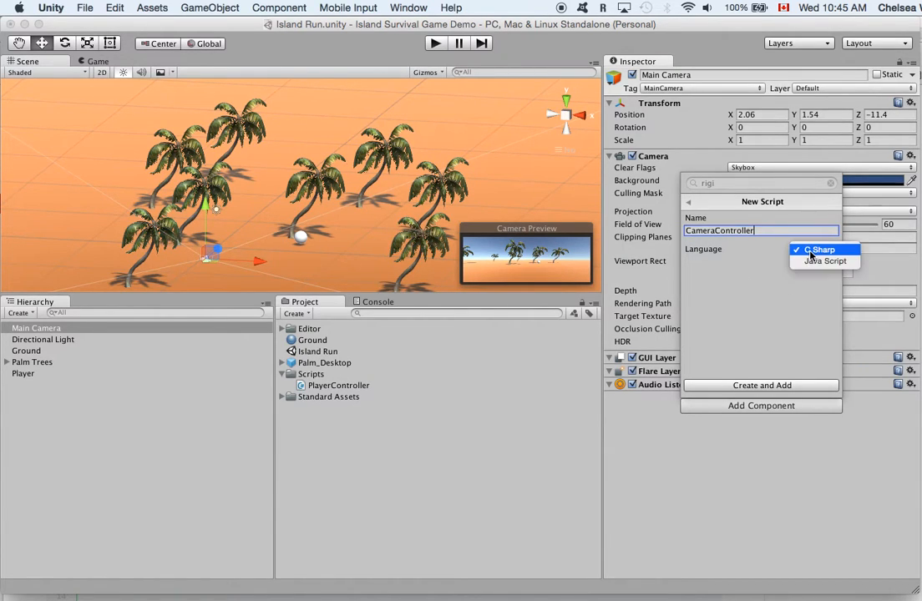
click(824, 250)
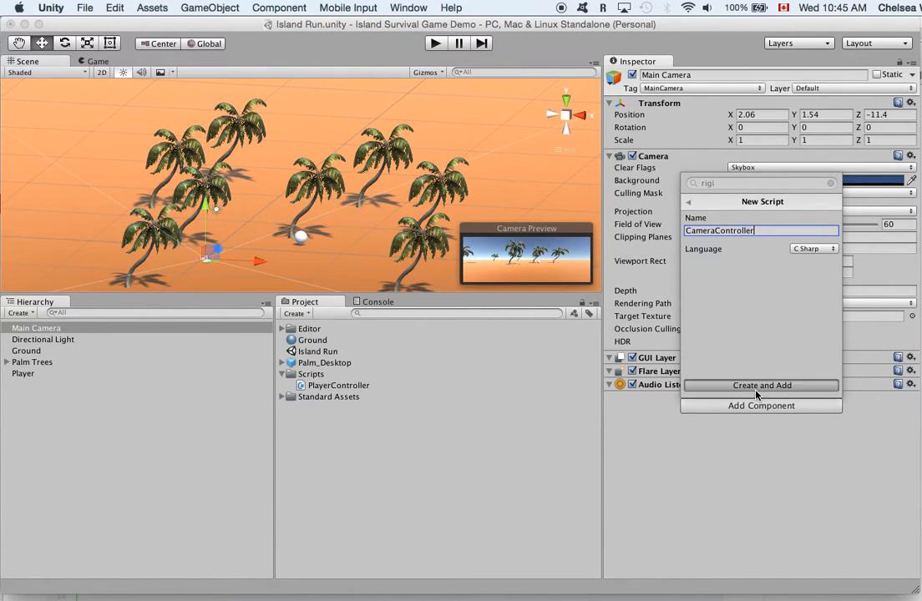
click(760, 385)
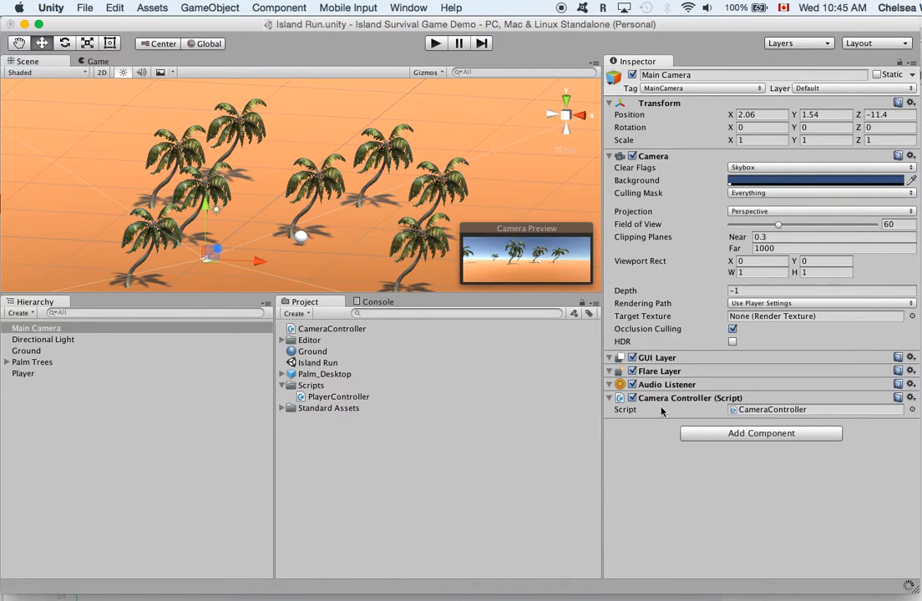
mouse_move(313, 344)
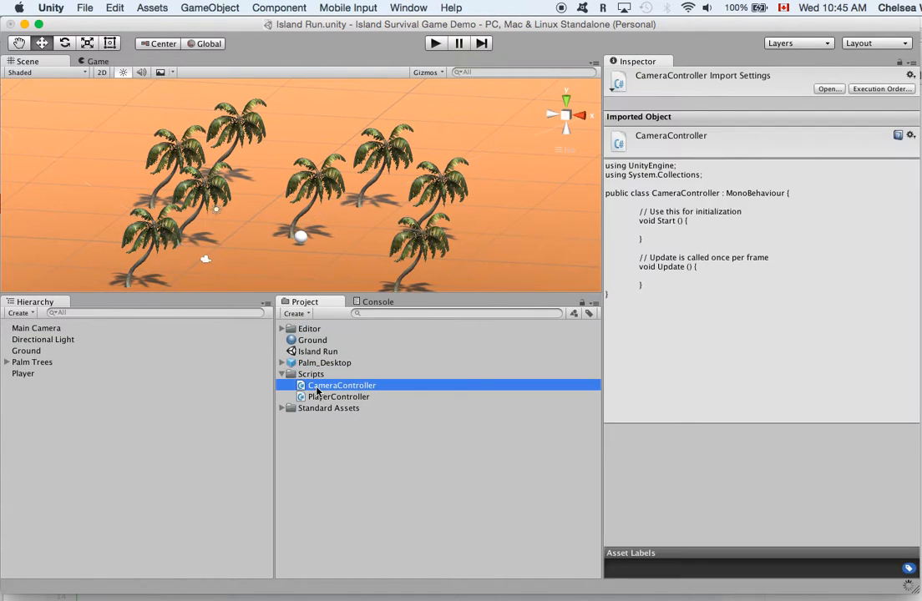
Step: Open the CameraController script from the Scripts folder in MonoDevelop
double_click(341, 384)
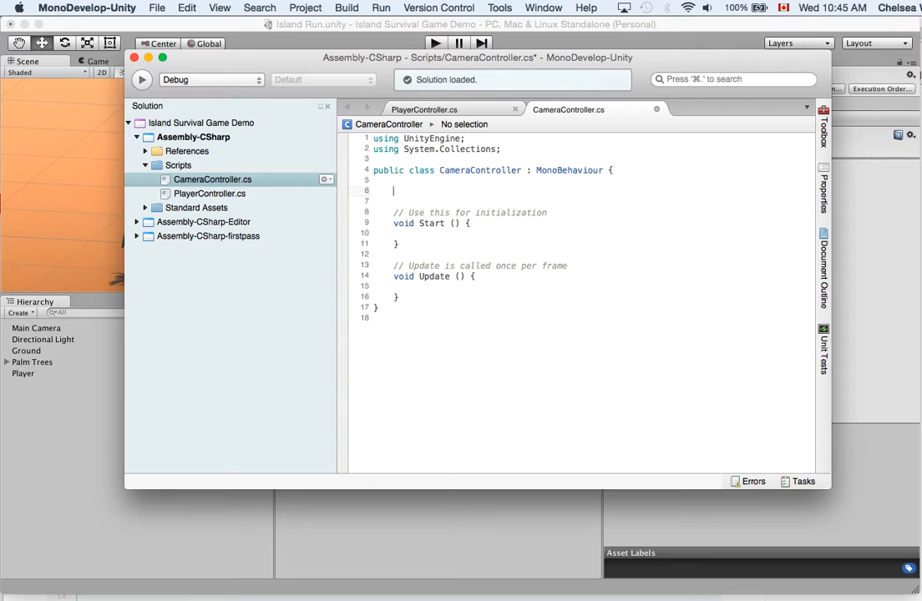
Step: Declare 'public GameObject player;' above the Start method
text(public)
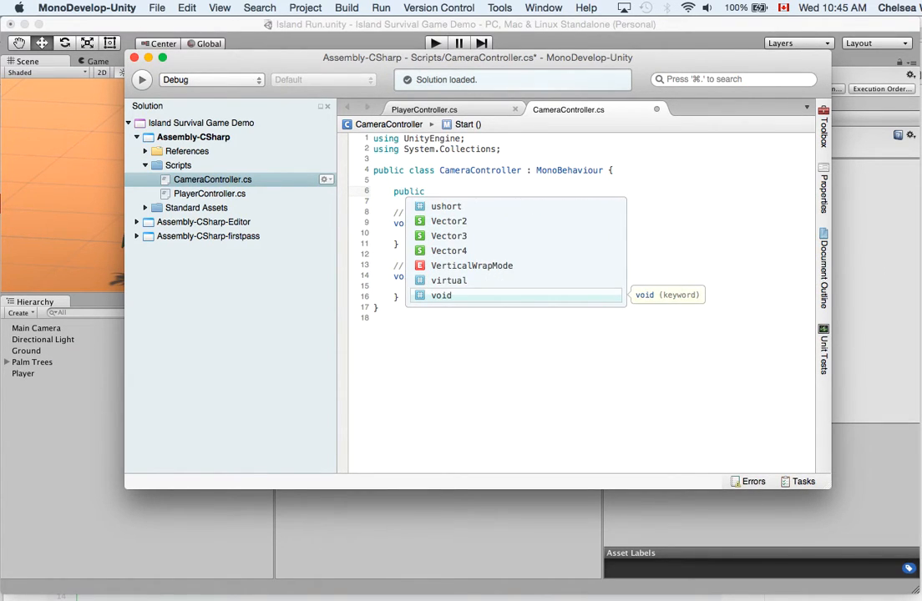
text(GameObject)
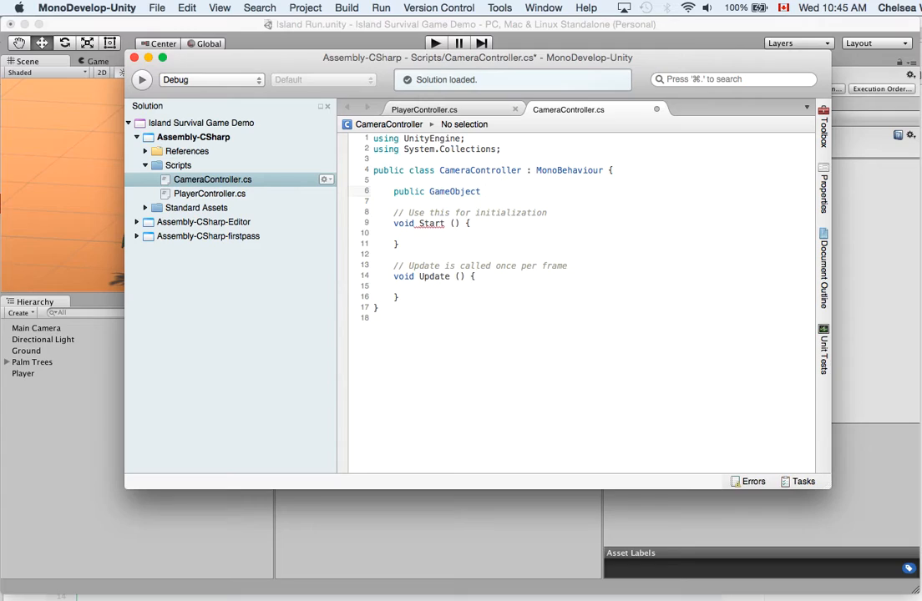
text(player)
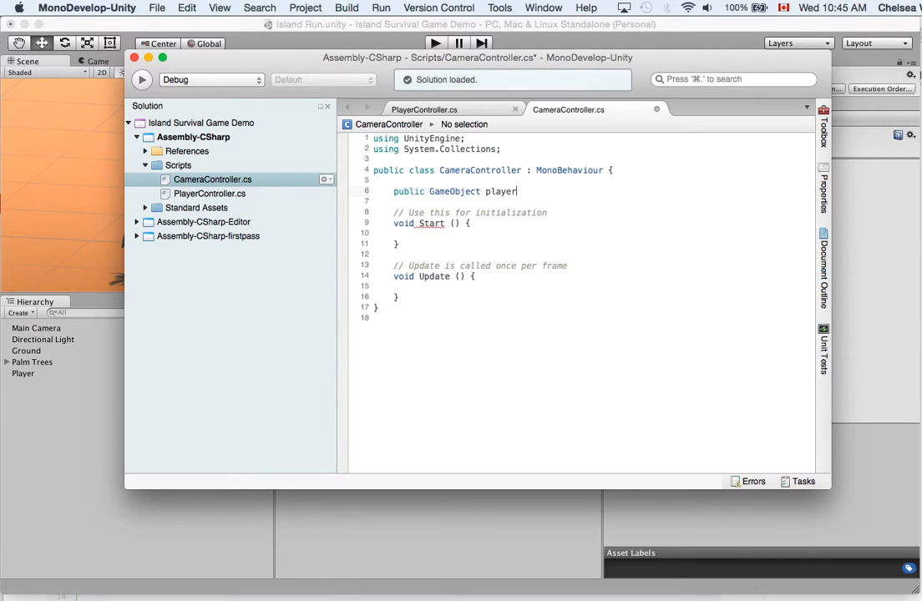
text(;)
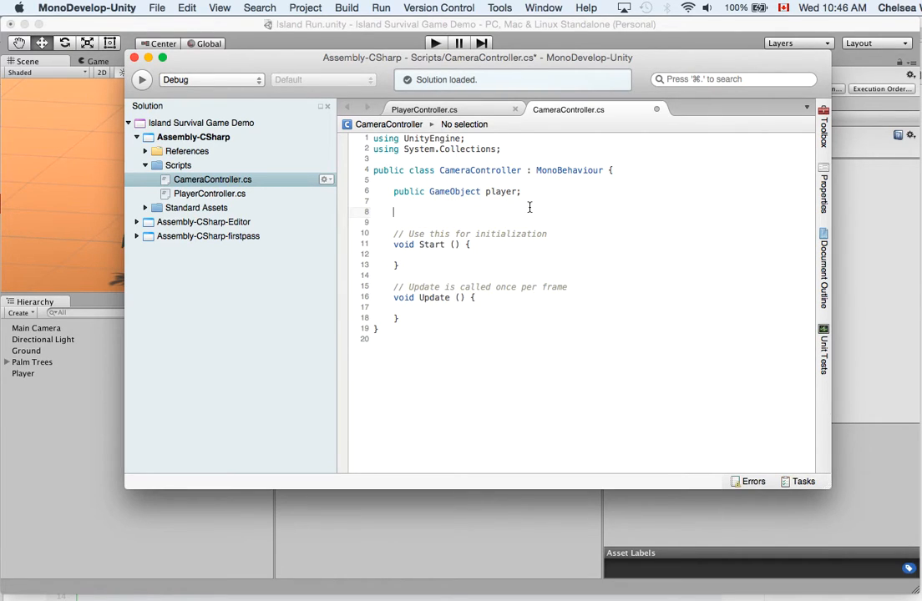
Step: Declare 'private Vector3 offset;' below the player field
text(pri)
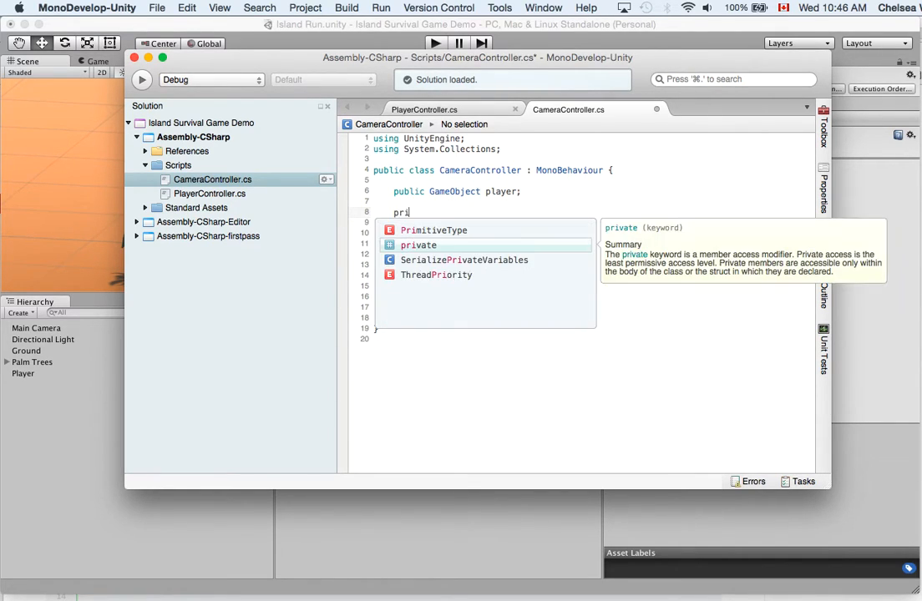
text(vate Vec)
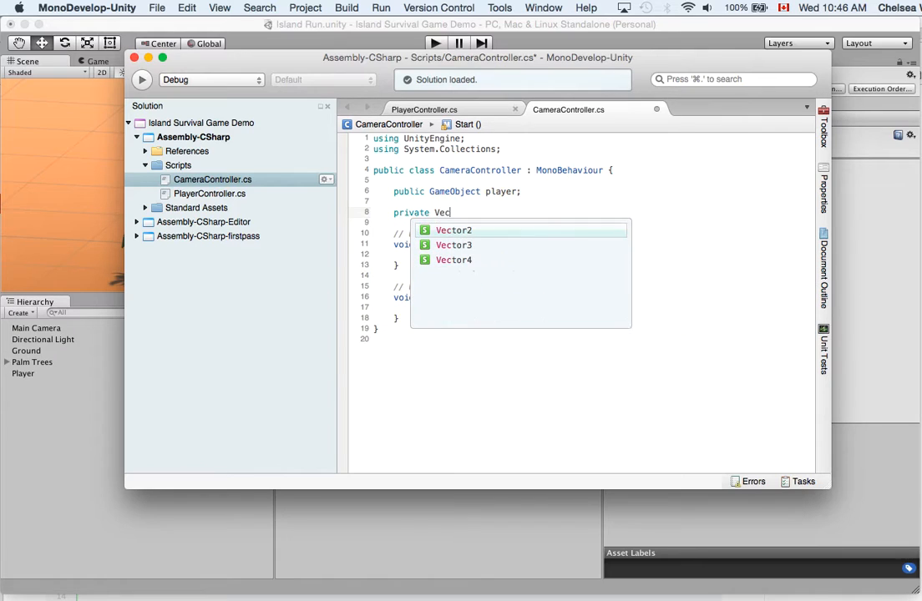
text(tor3)
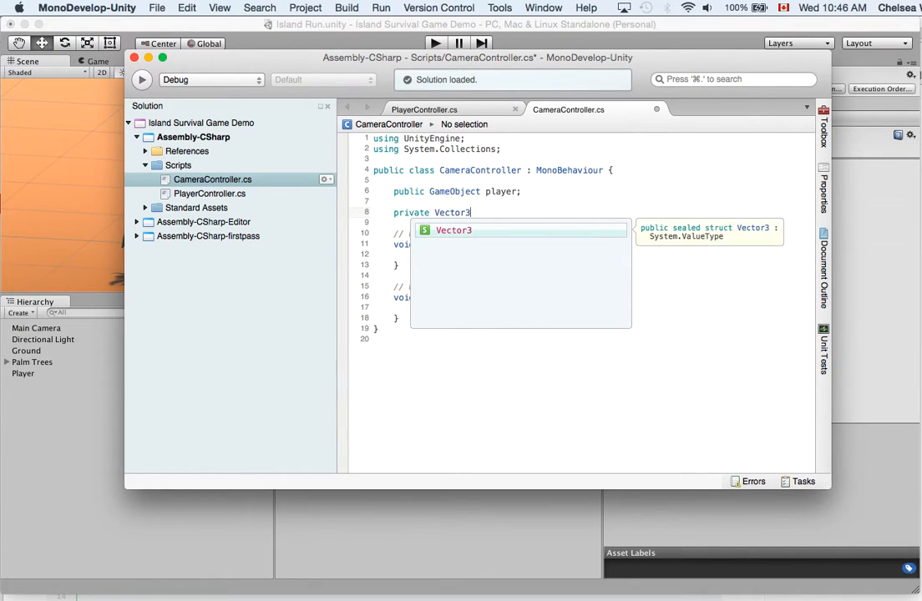
text(o)
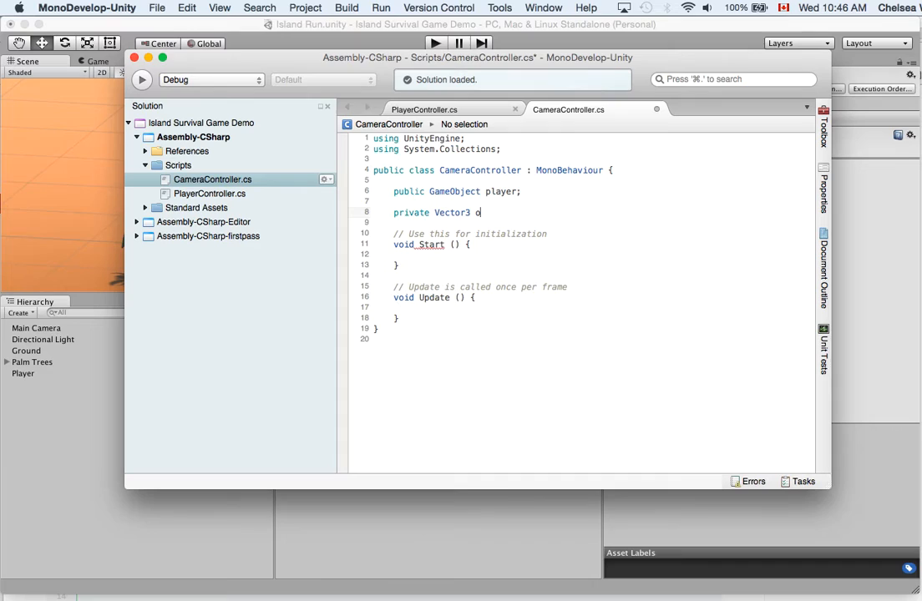
text(ffset)
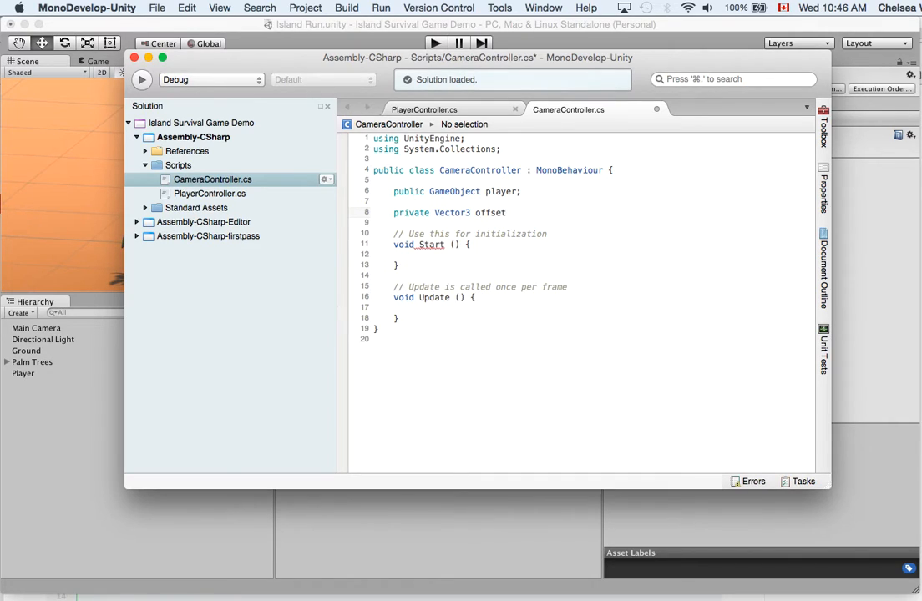
text(;)
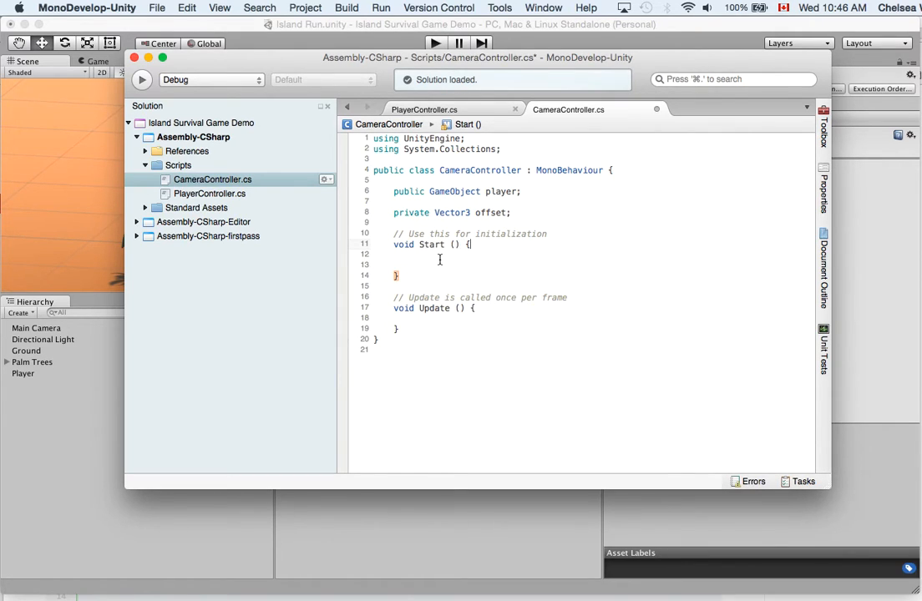
Step: Write 'offset = transform.position - player.transform.position;' inside Start
key(Return)
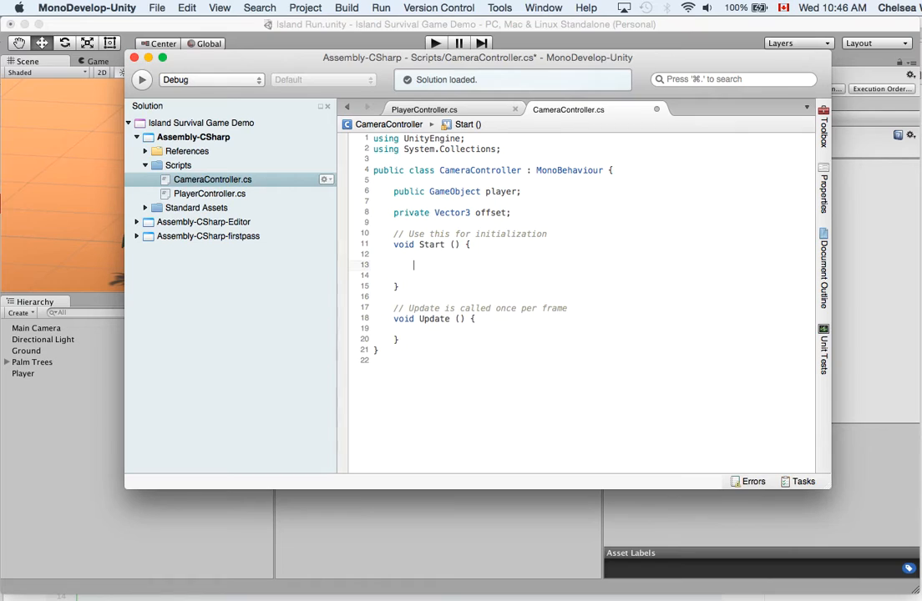
text(offset =)
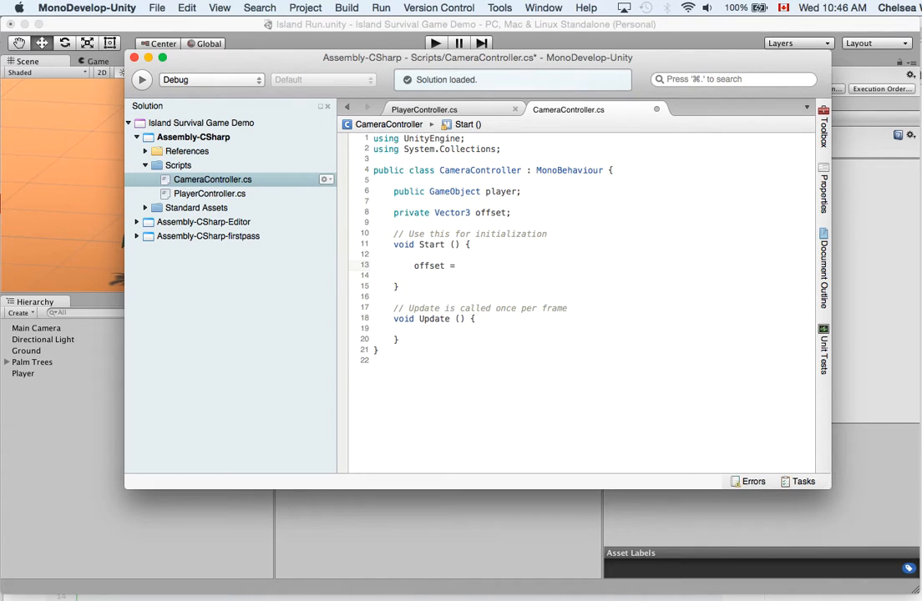
text(transfo)
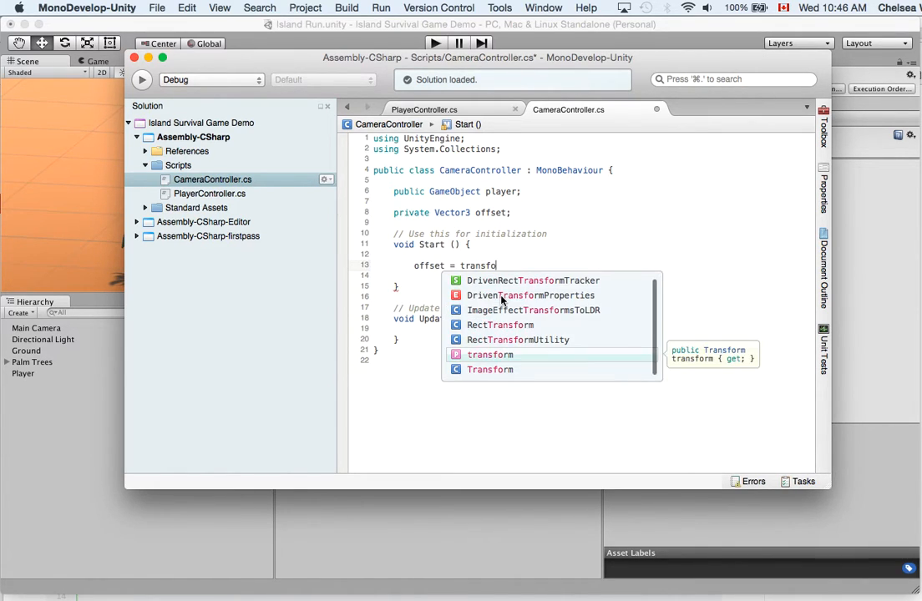
text(.)
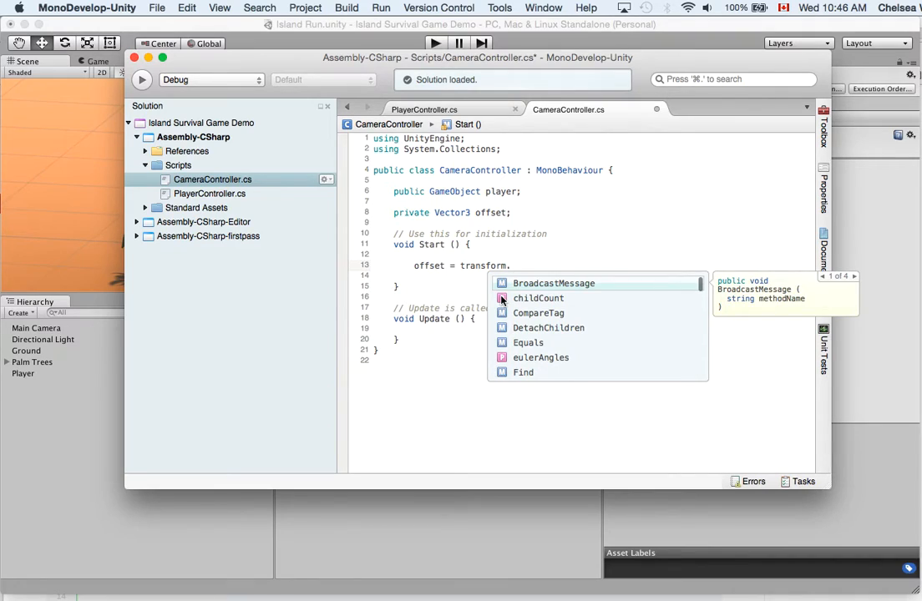
text(position)
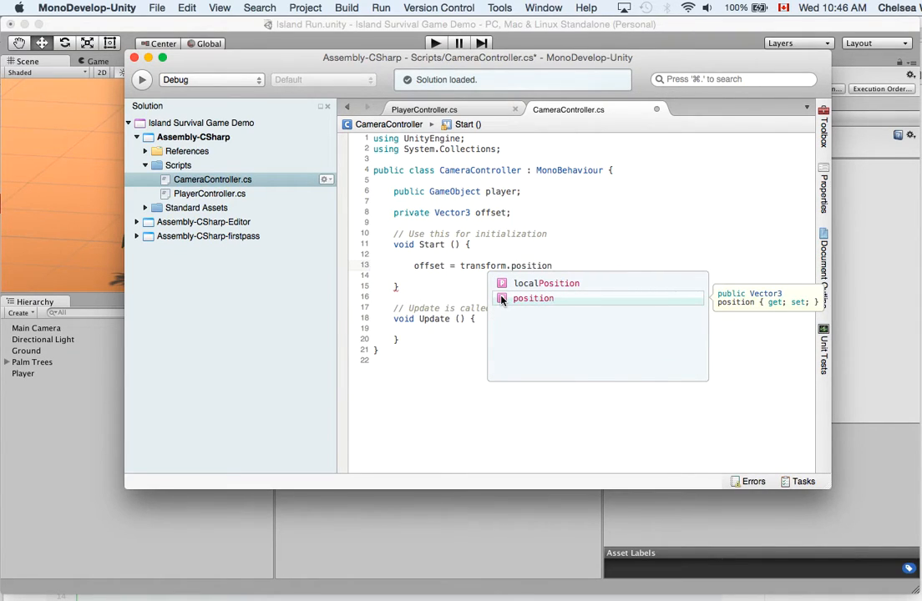
click(531, 297)
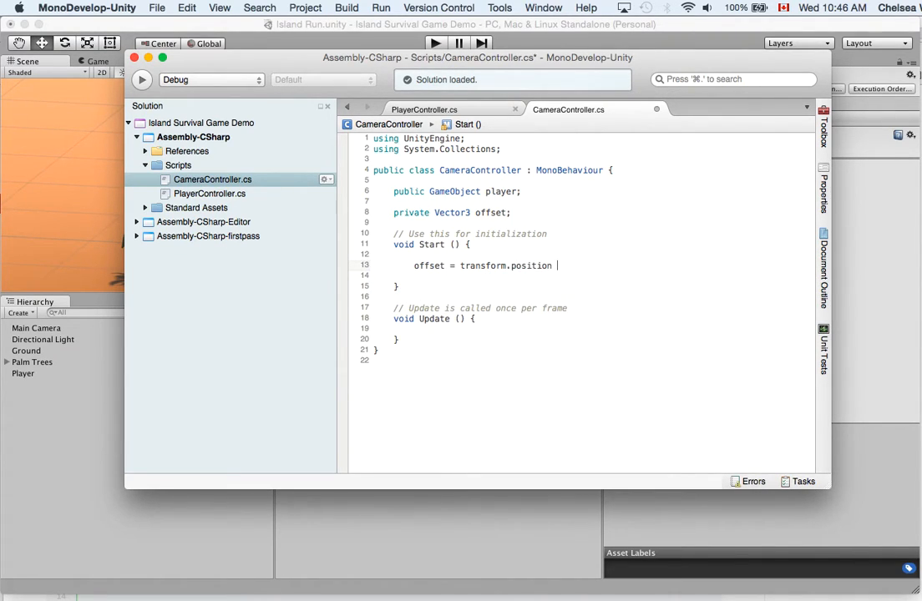
text(- player.transform.pos)
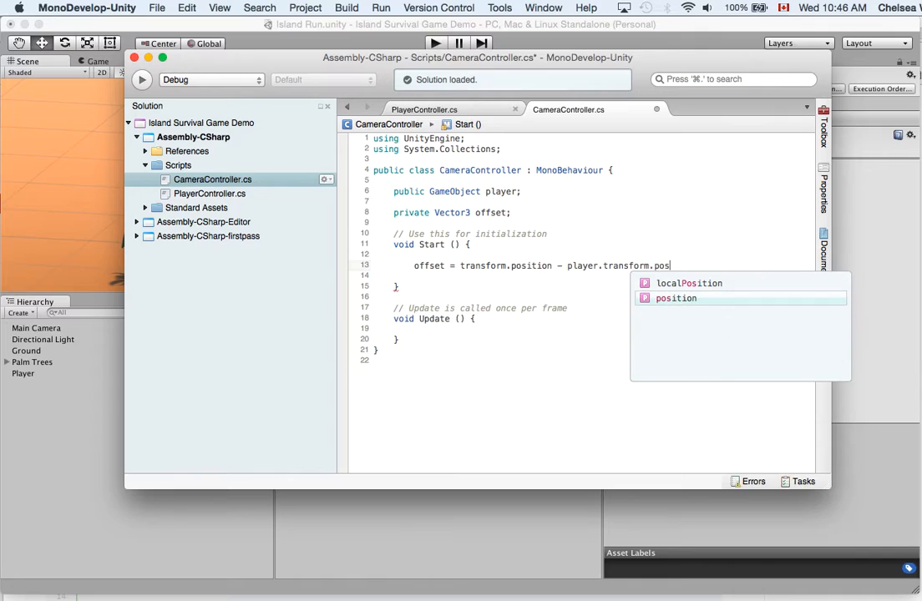
text(ition;)
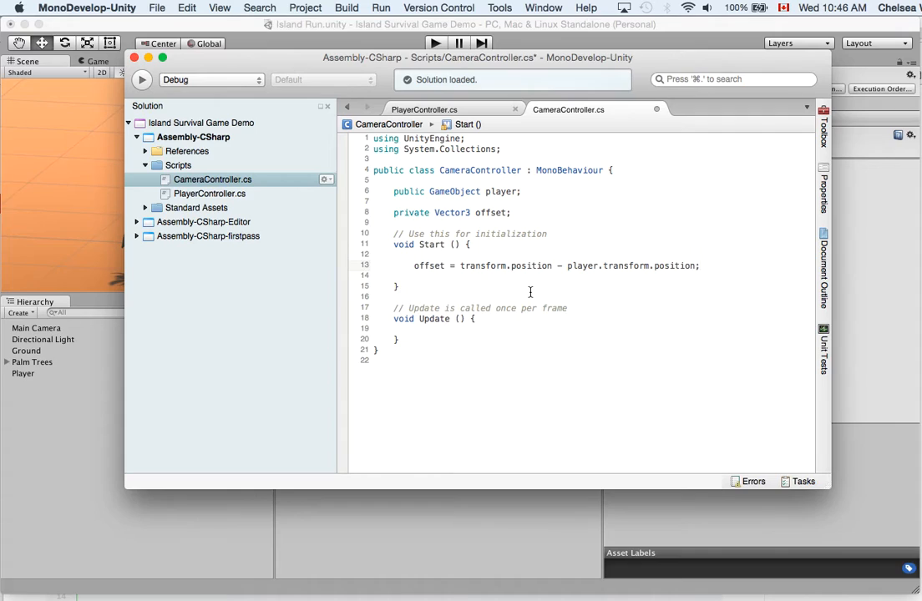
mouse_move(471, 371)
text(Late)
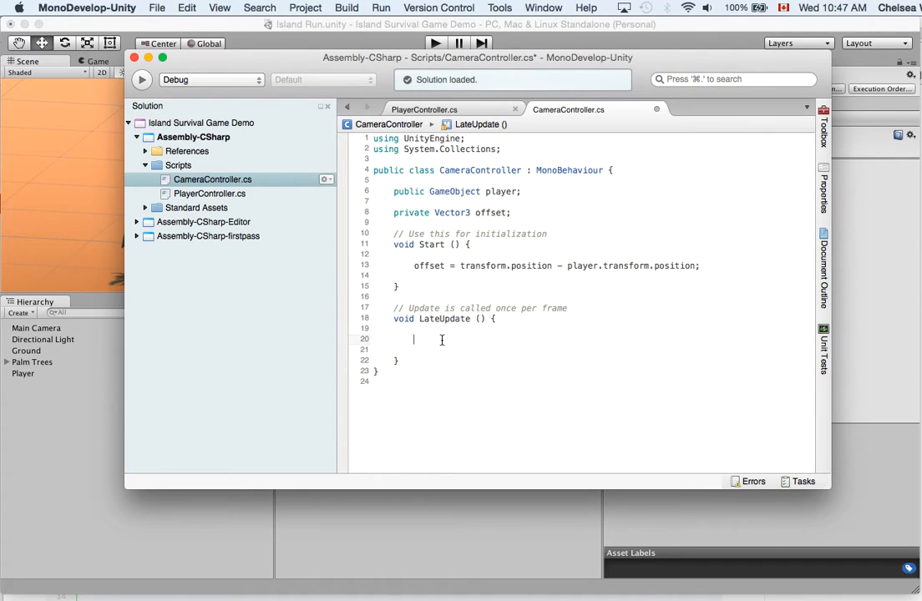
Step: Write 'transform.position = player.transform.position + offset;' in LateUpdate and save the script
text(tr)
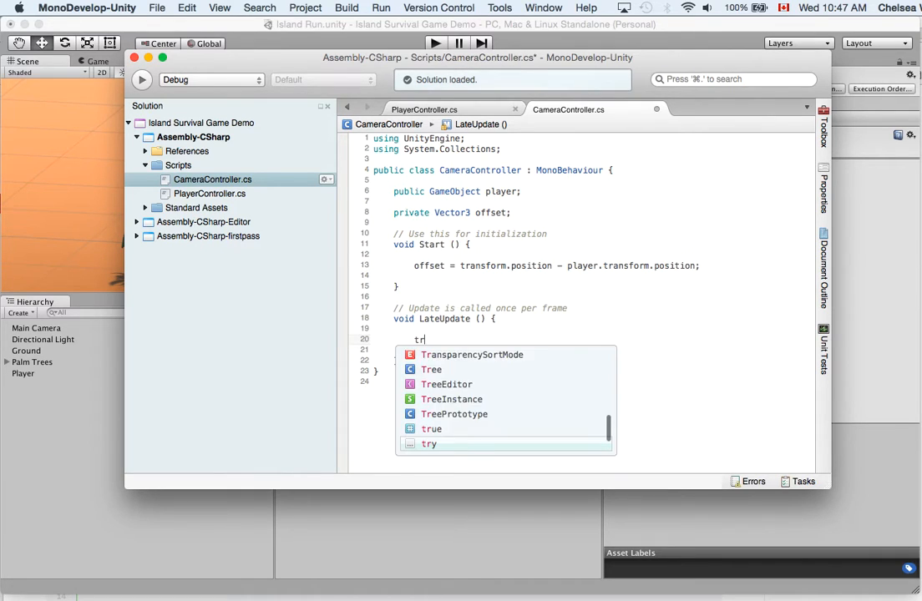
text(a)
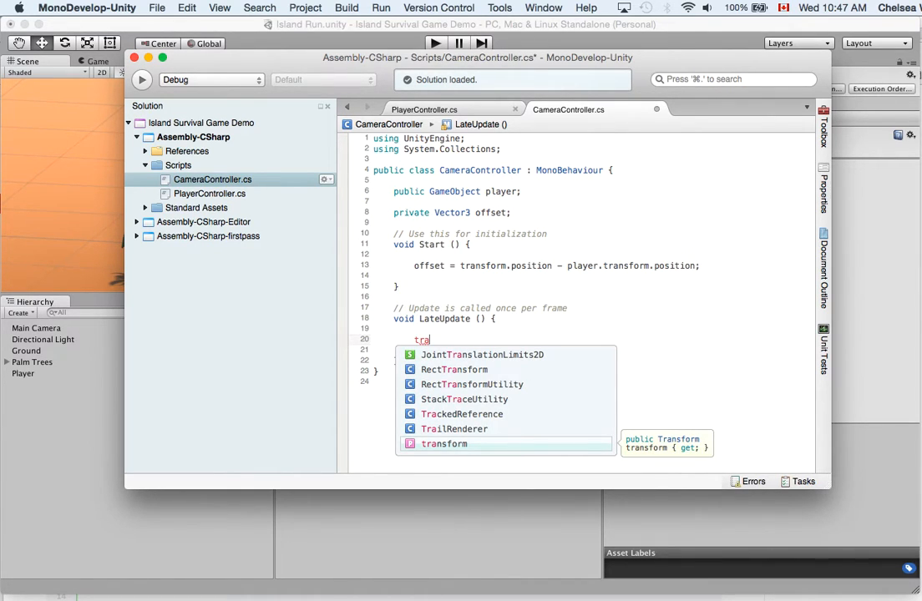
text(nsform)
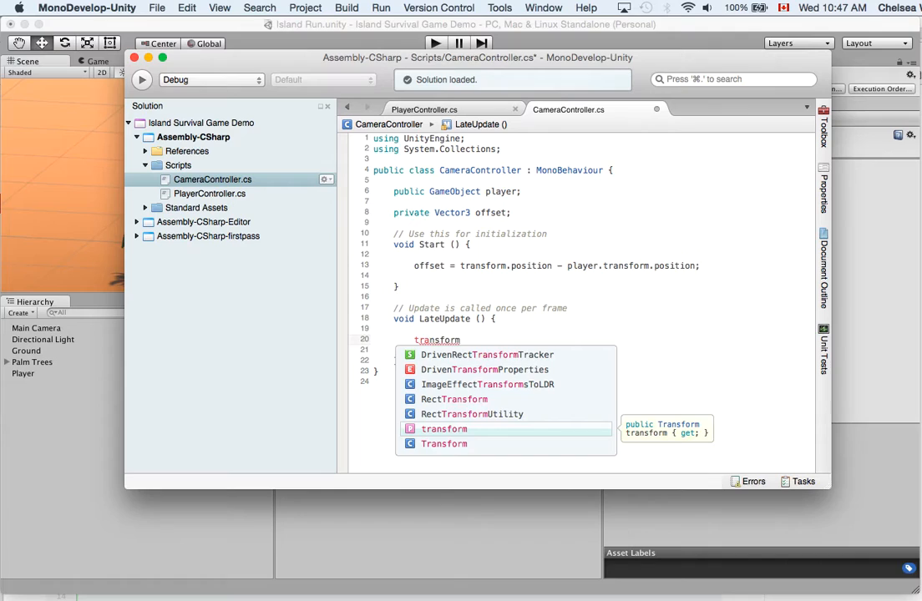
text(.position)
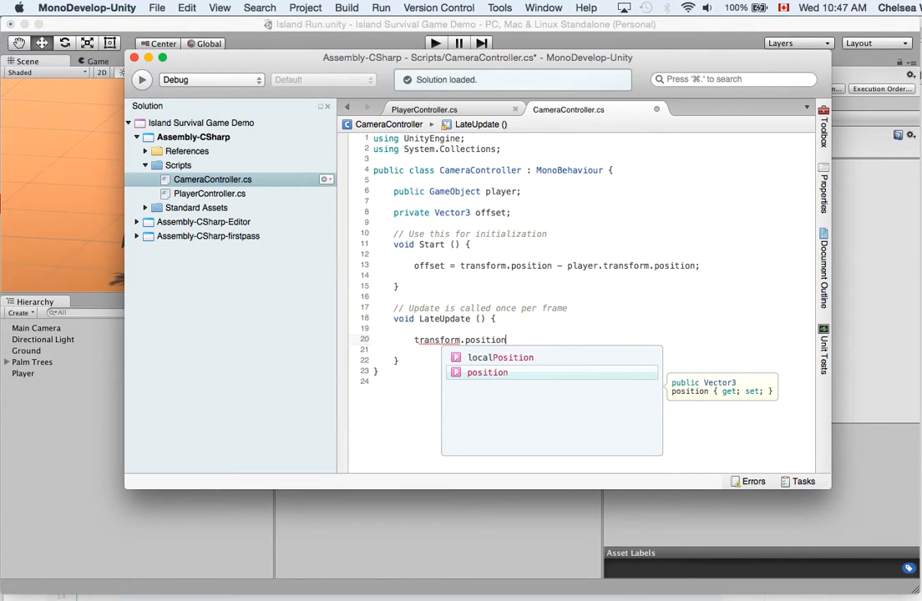
text(=)
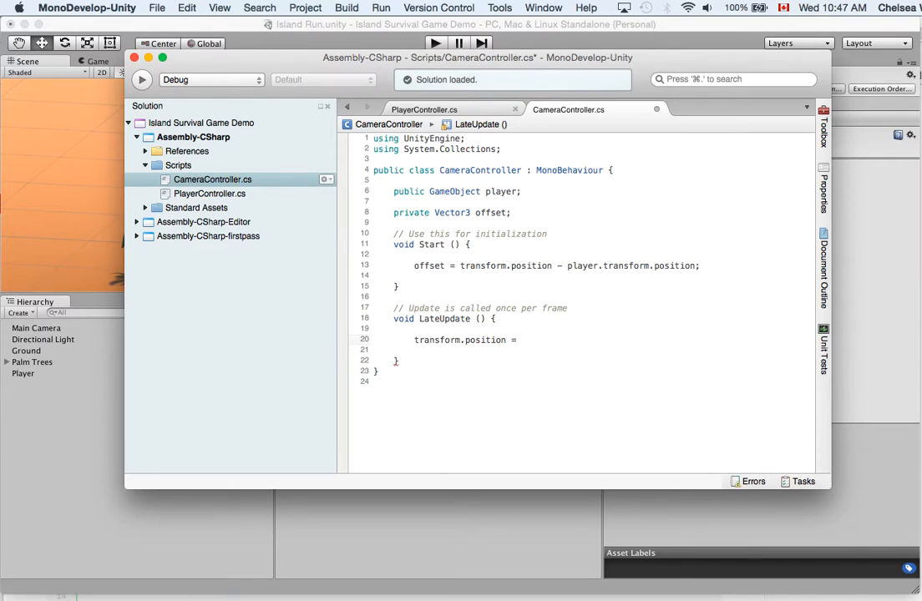
text(plauer.)
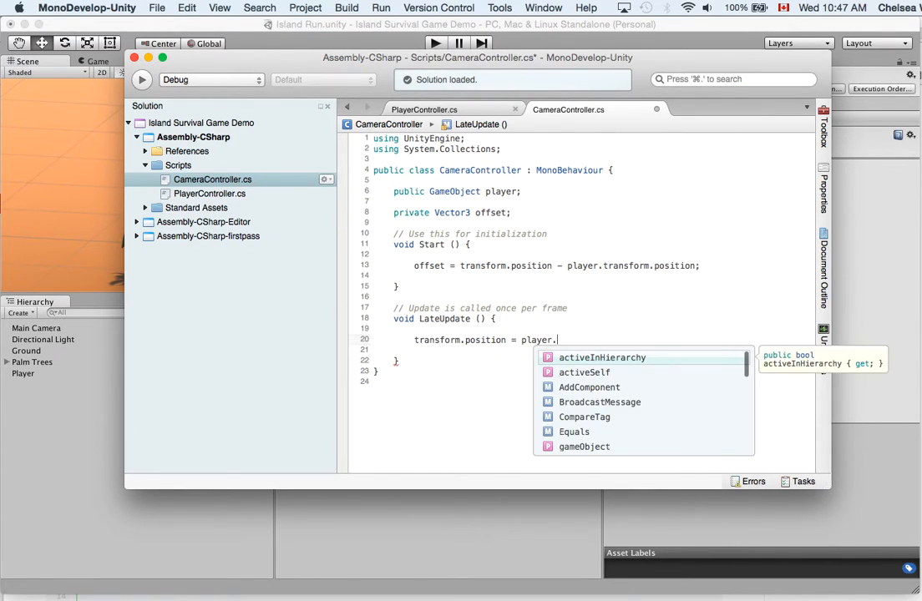
text(transform.)
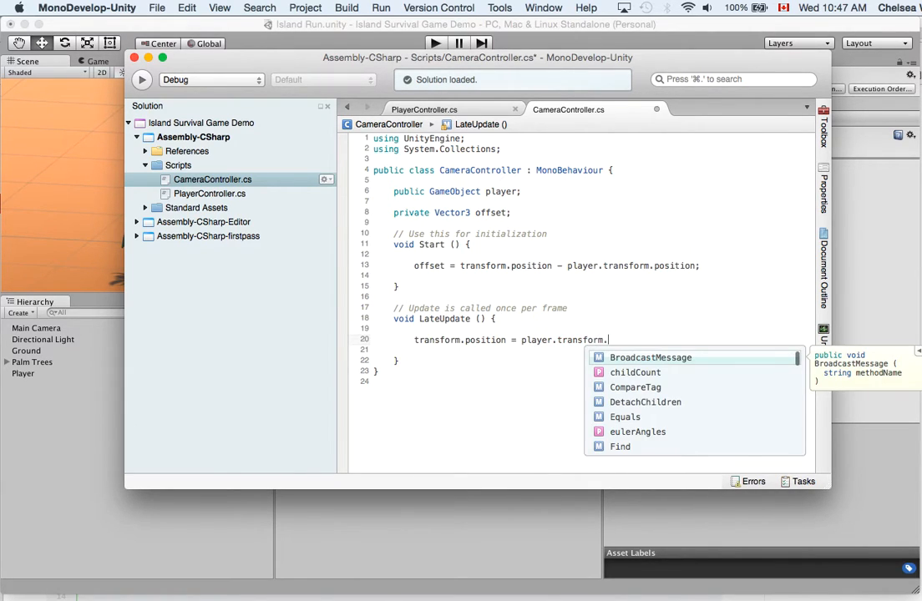
text(position +)
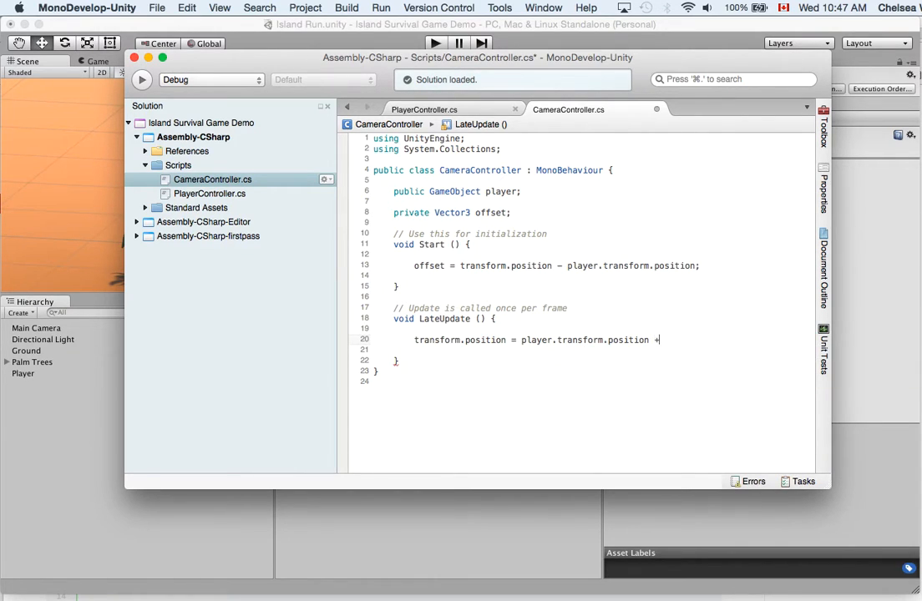
text(offset)
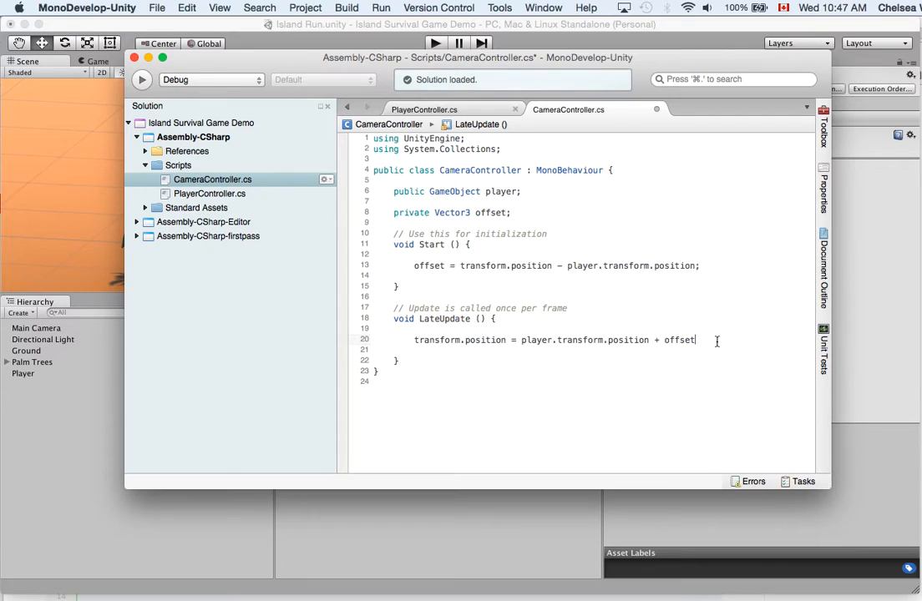
text(;)
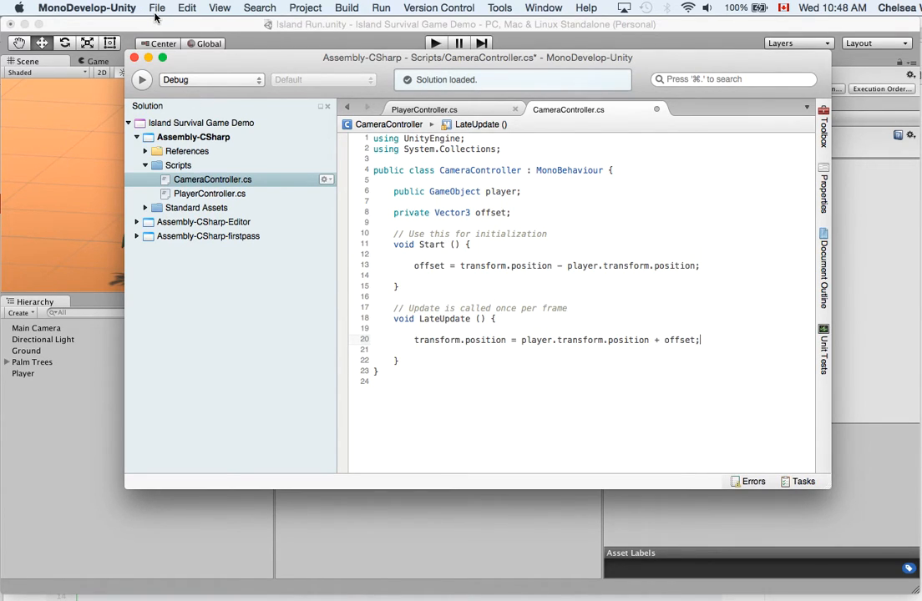
click(157, 7)
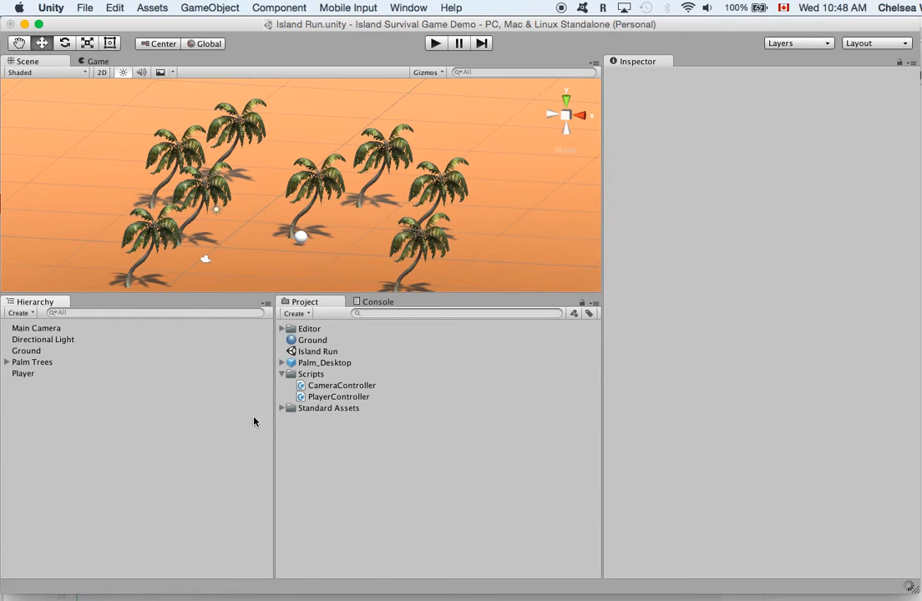
Step: Assign the Player object to the Camera Controller's Player field on Main Camera
click(38, 327)
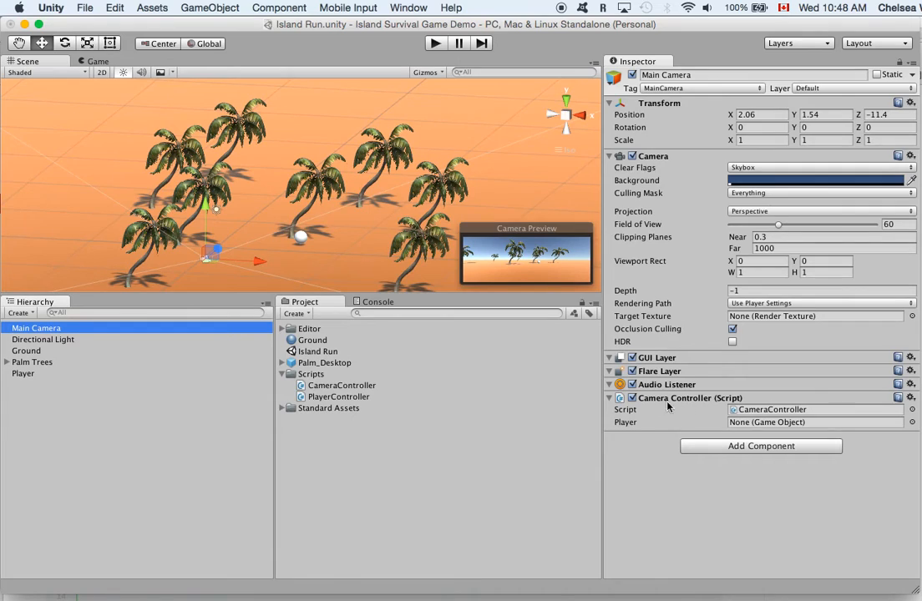
mouse_move(691, 401)
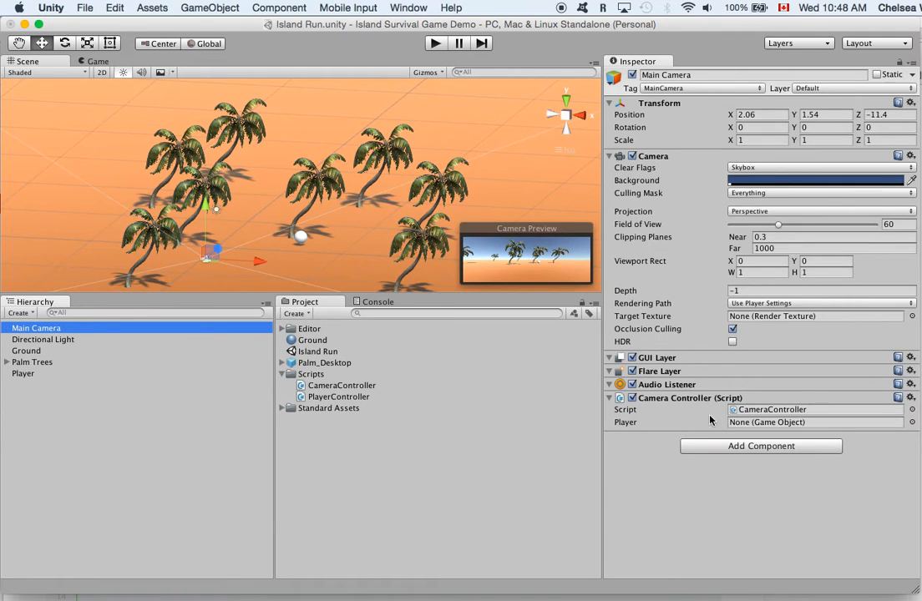
mouse_move(769, 428)
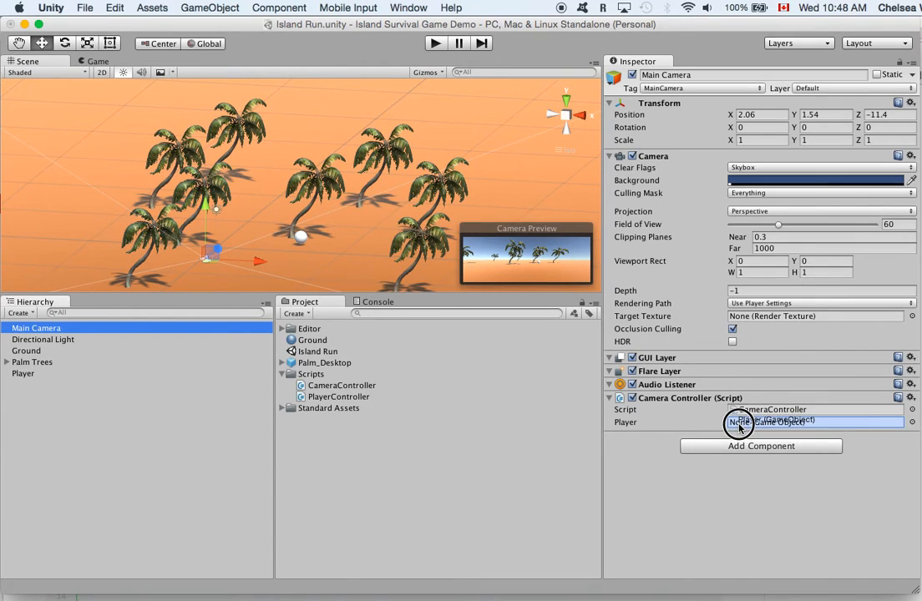
click(738, 423)
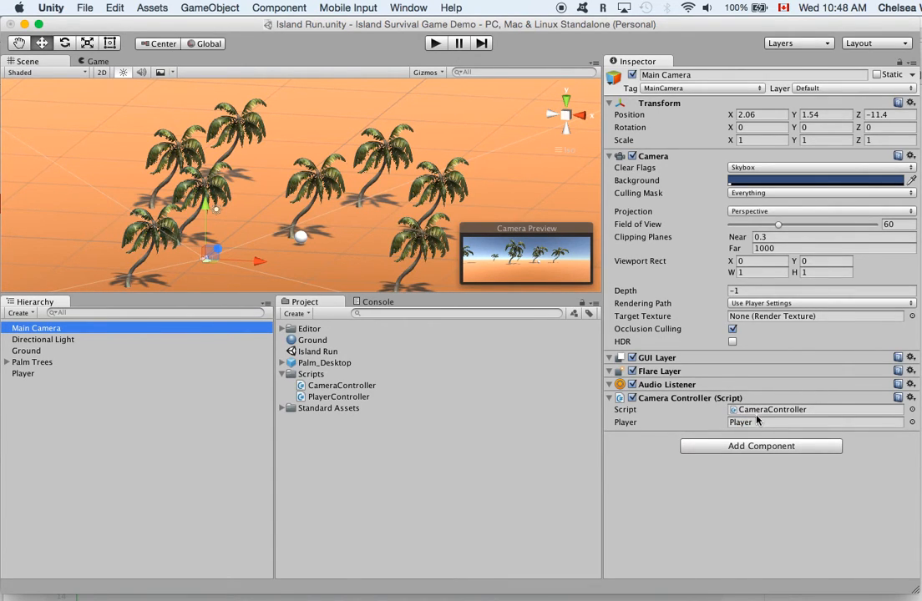
mouse_move(767, 410)
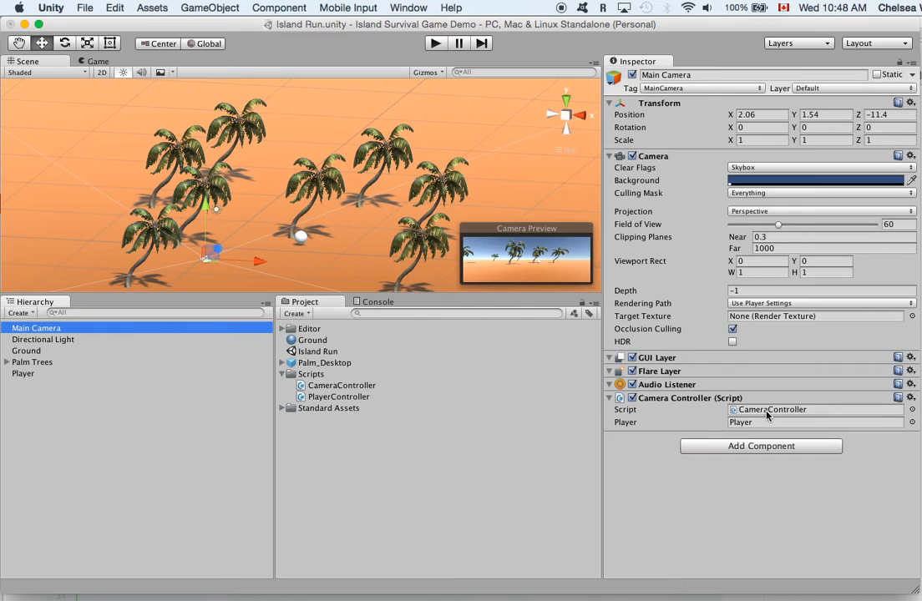
mouse_move(429, 426)
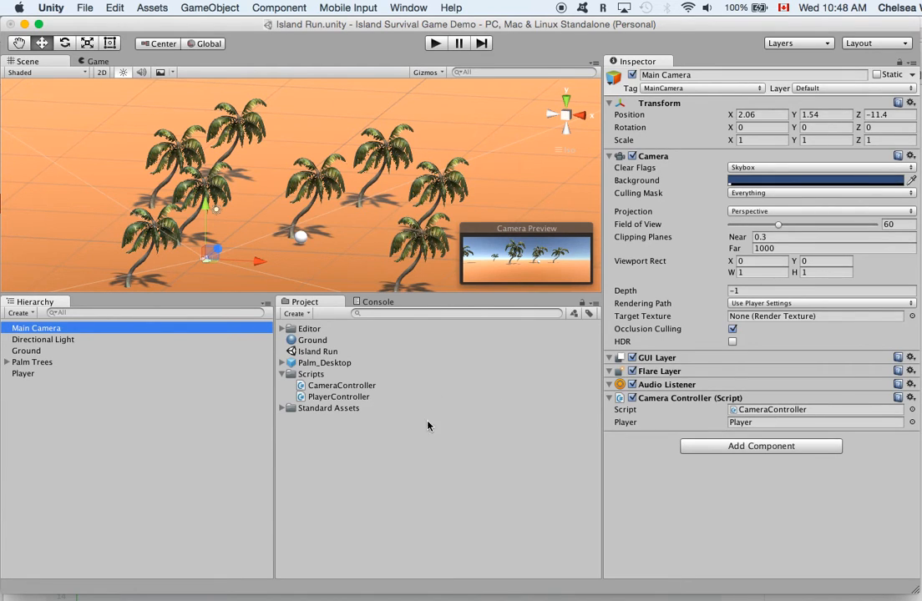